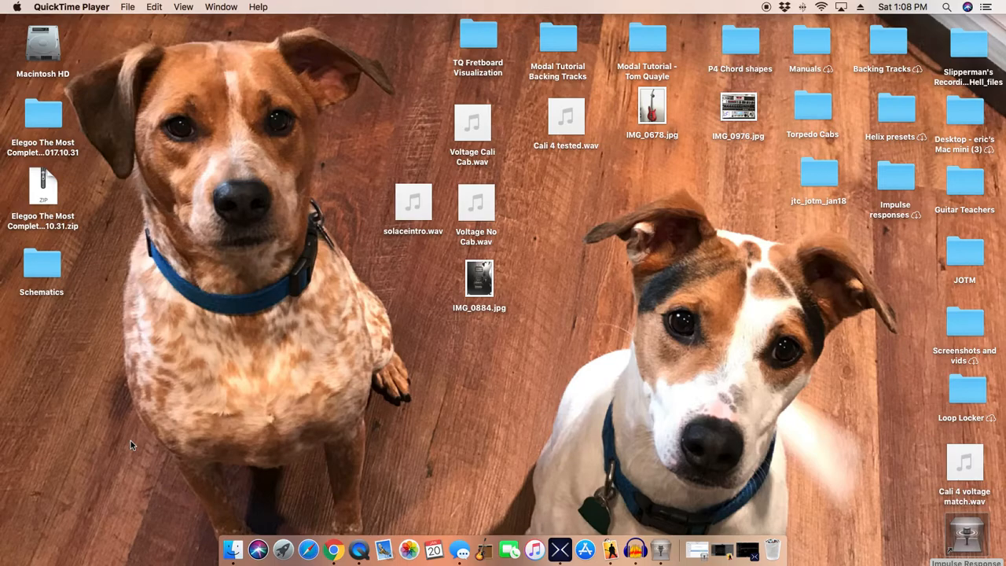
mouse_move(126, 443)
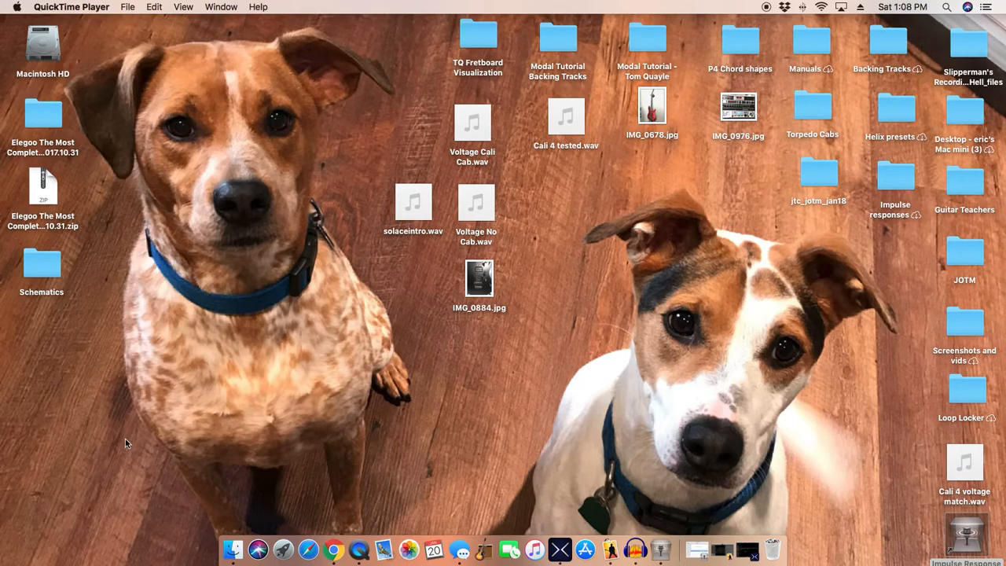
mouse_move(602, 527)
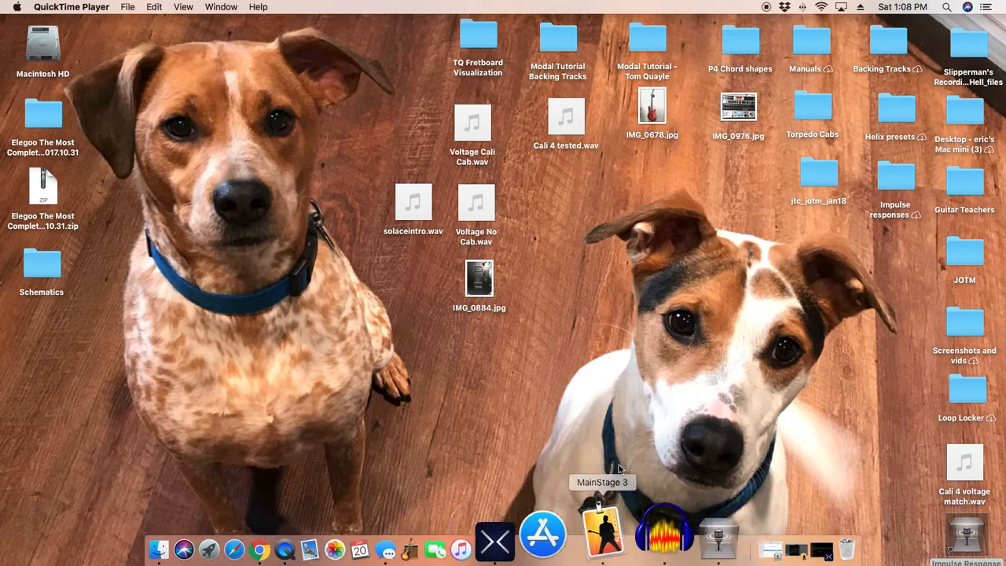
- Bring Impulse Response Utility forward showing the 'Call 4 tested' measurement with HELIX Audio input and output
left_click(962, 542)
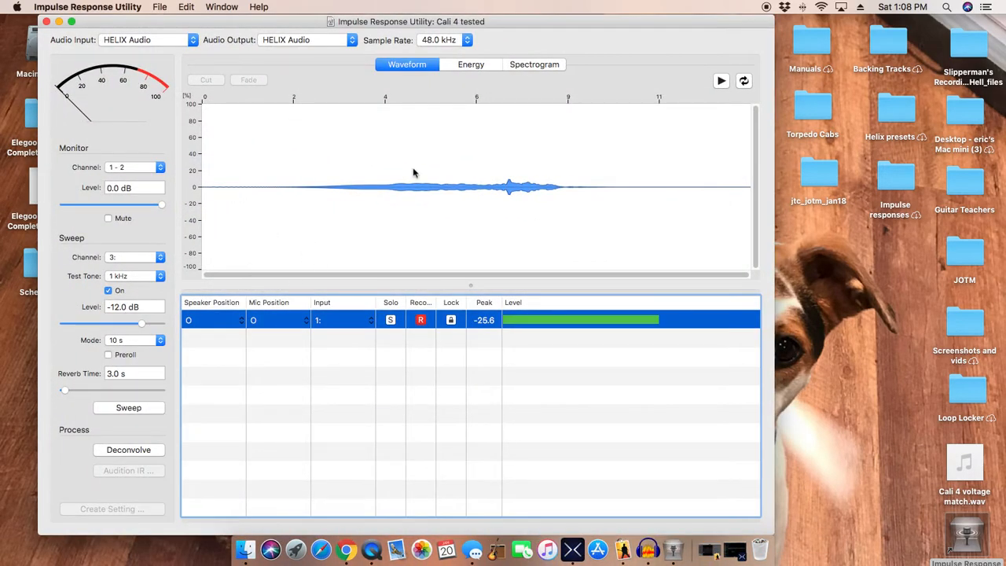
mouse_move(203, 271)
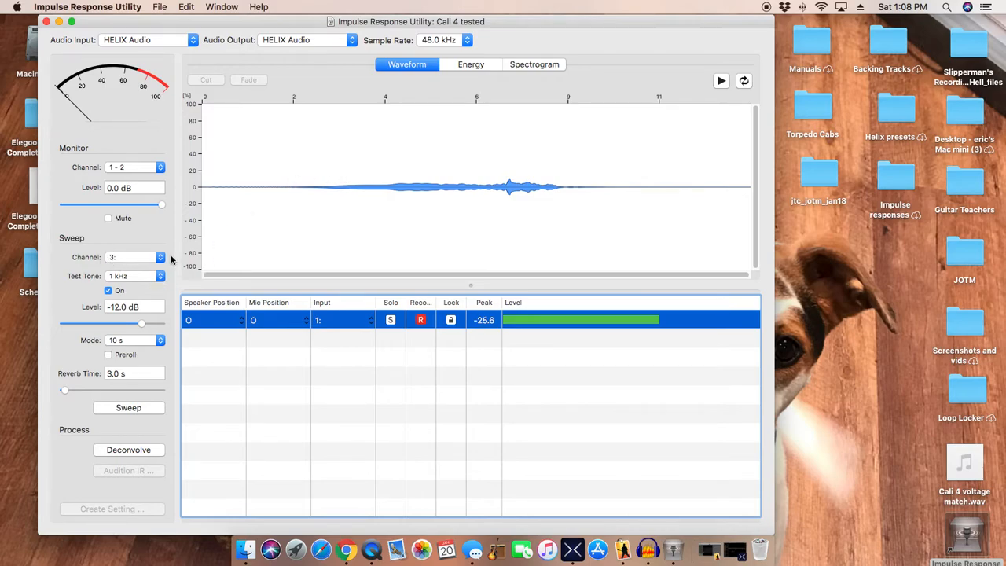
mouse_move(383, 319)
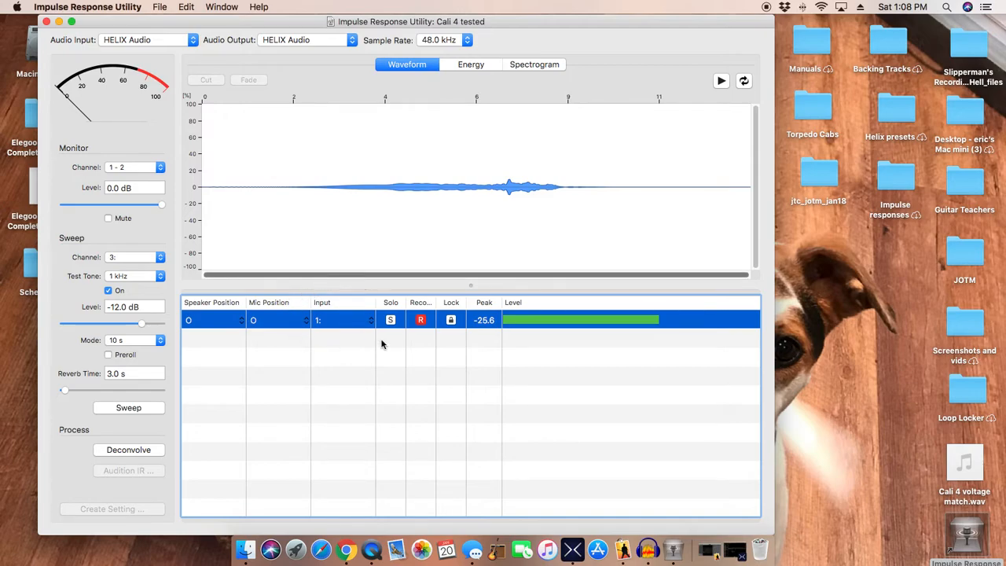
mouse_move(393, 339)
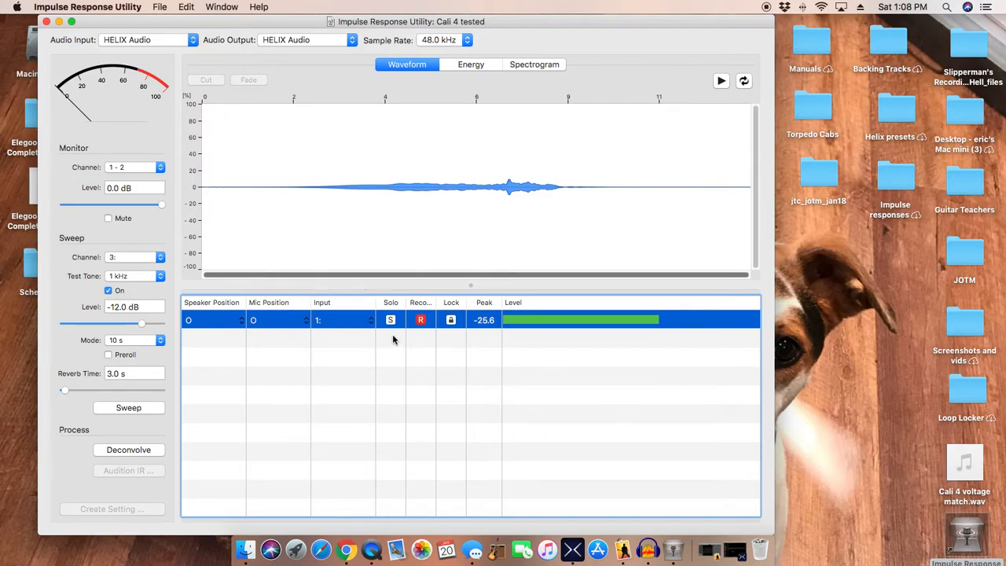
mouse_move(339, 355)
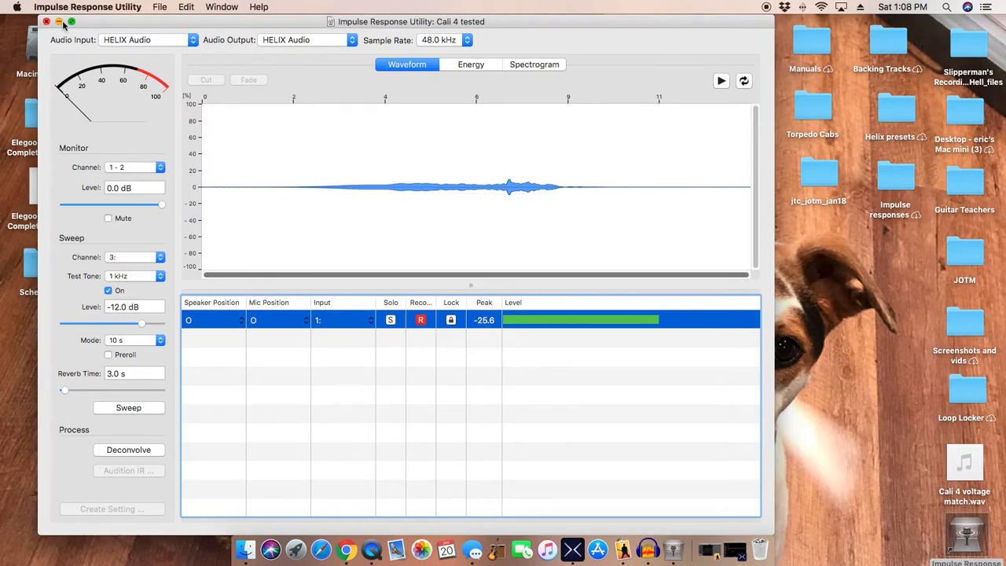
- Switch to HX Edit showing the '03C Helix mainstage' preset with output to USB 1/2 at +18.0 dB
left_click(60, 22)
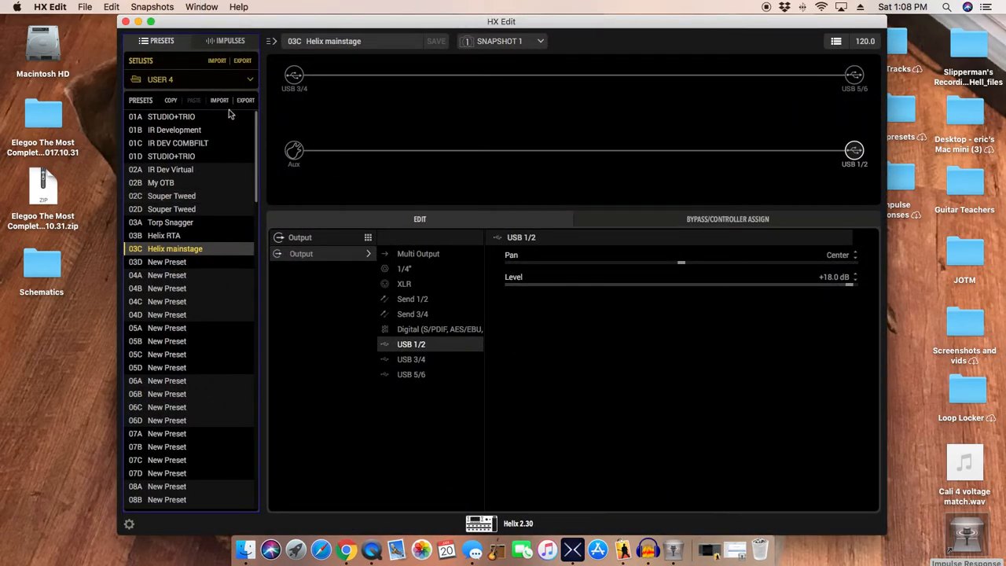
mouse_move(273, 108)
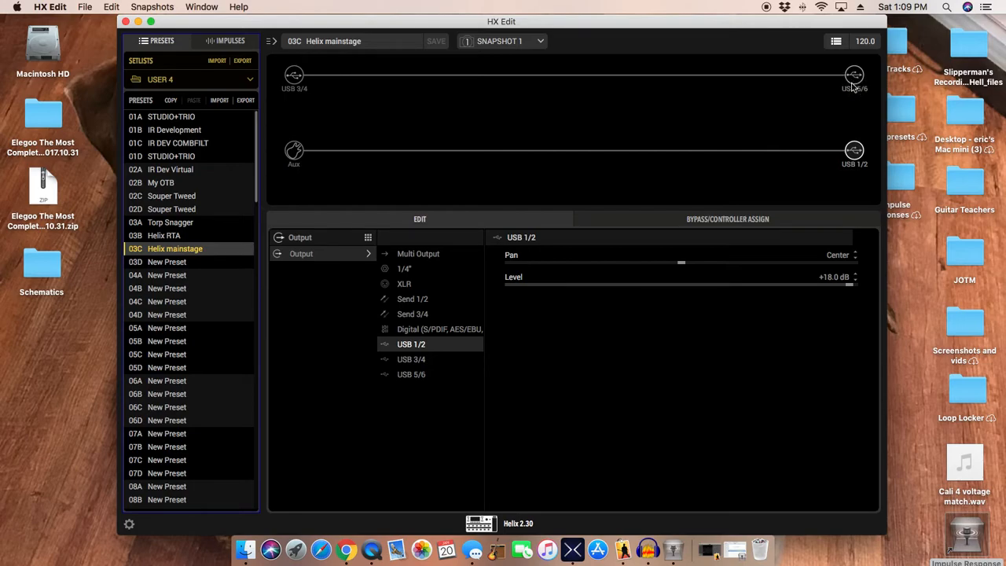
mouse_move(855, 85)
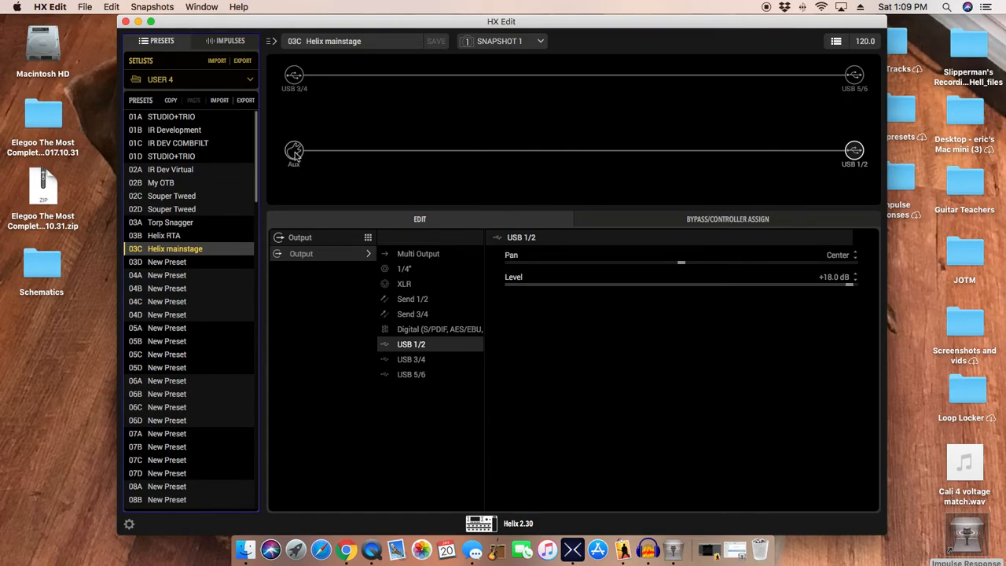
mouse_move(872, 156)
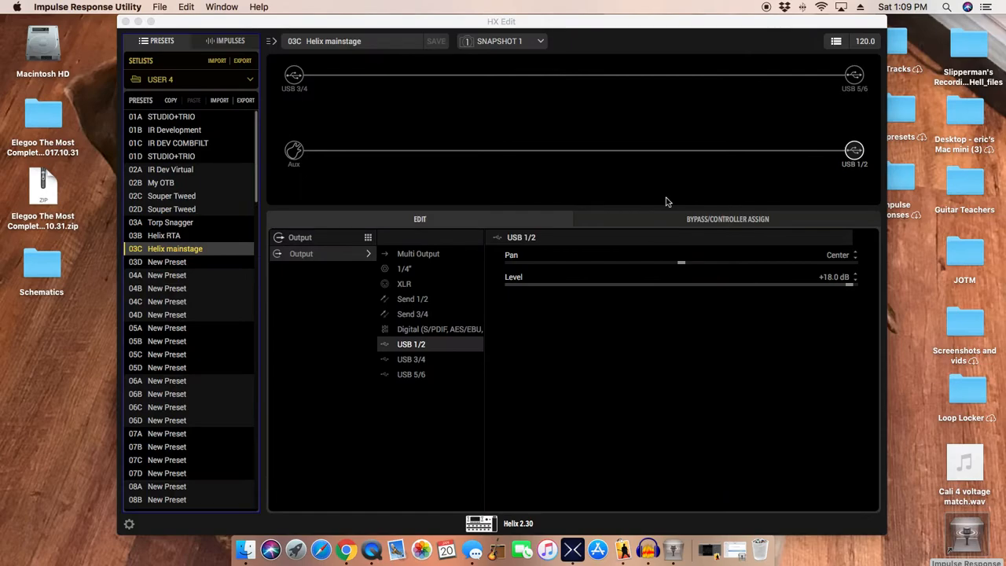
mouse_move(659, 202)
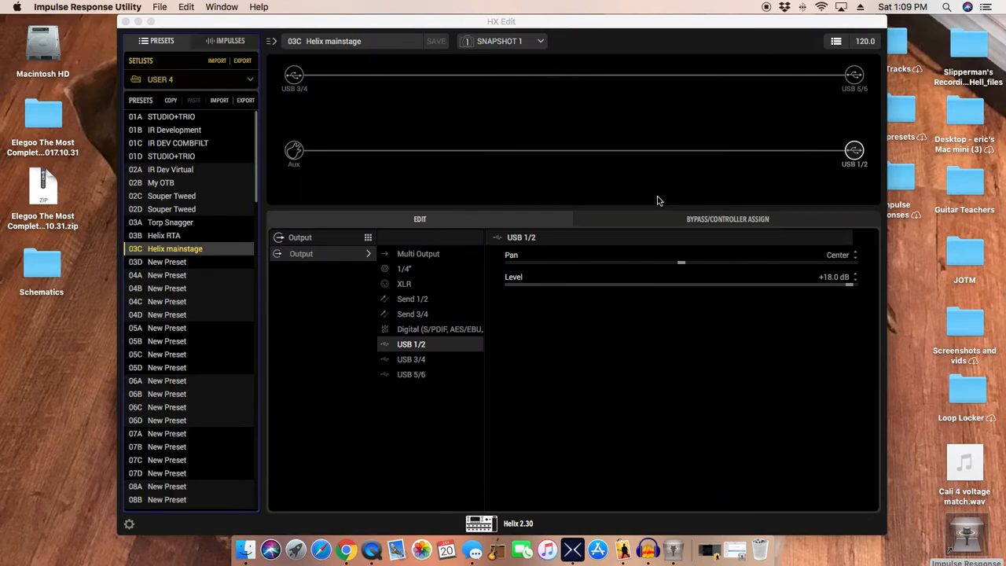
mouse_move(454, 265)
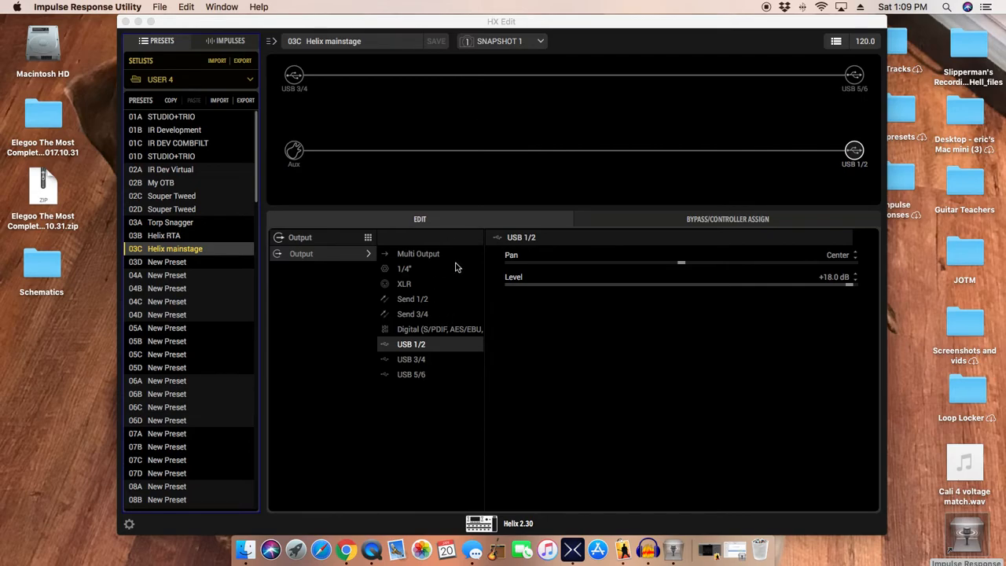
mouse_move(511, 233)
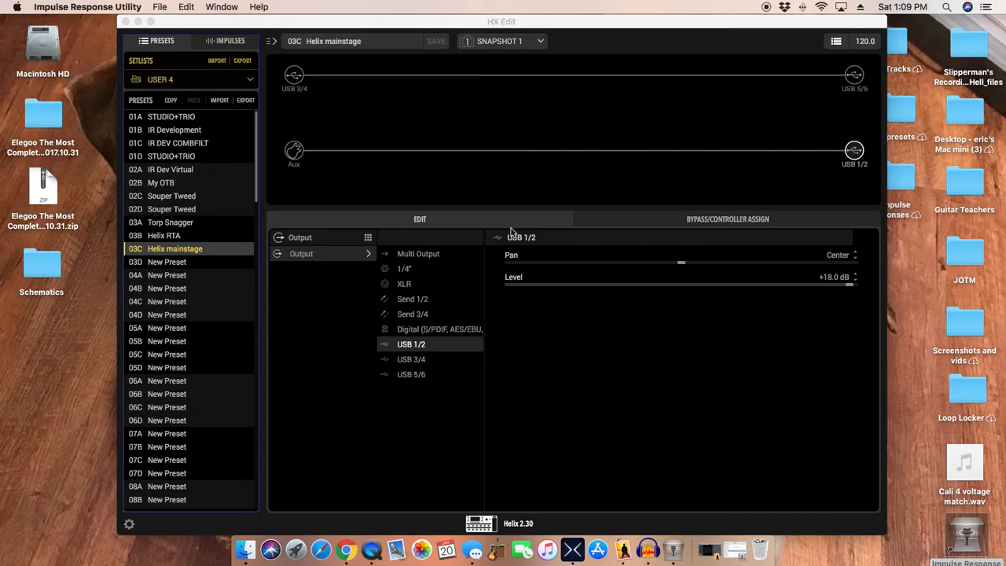
mouse_move(701, 277)
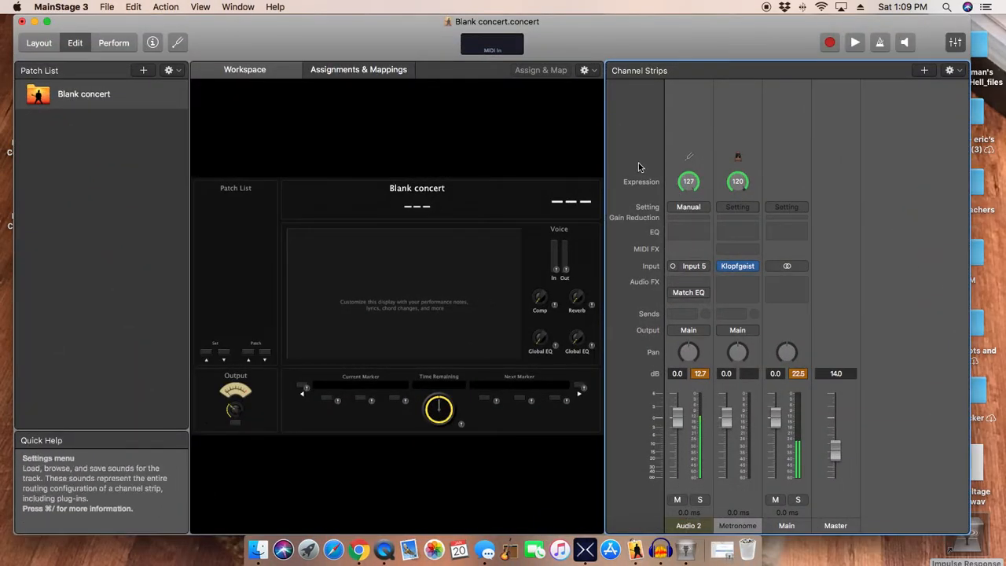
mouse_move(695, 266)
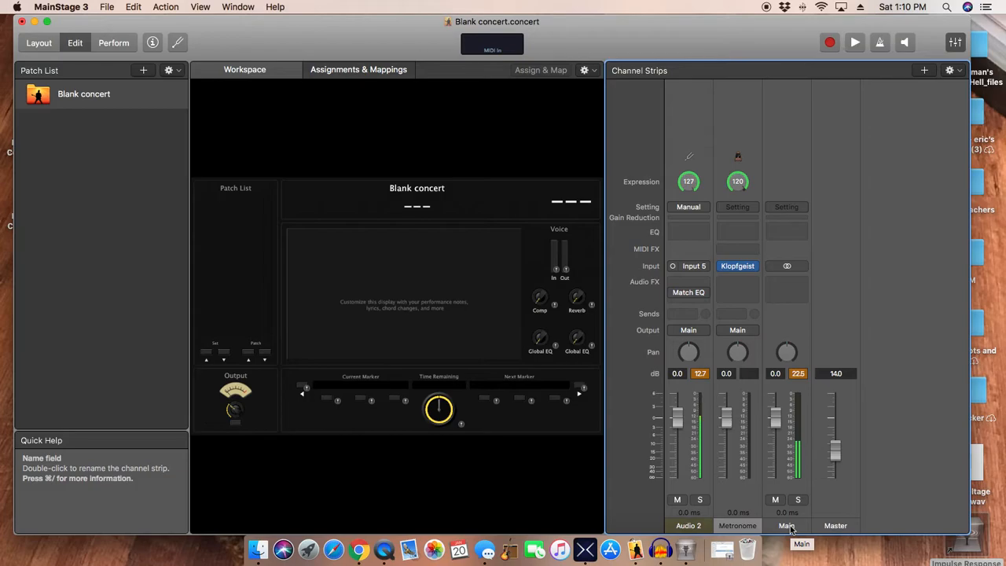
mouse_move(66, 37)
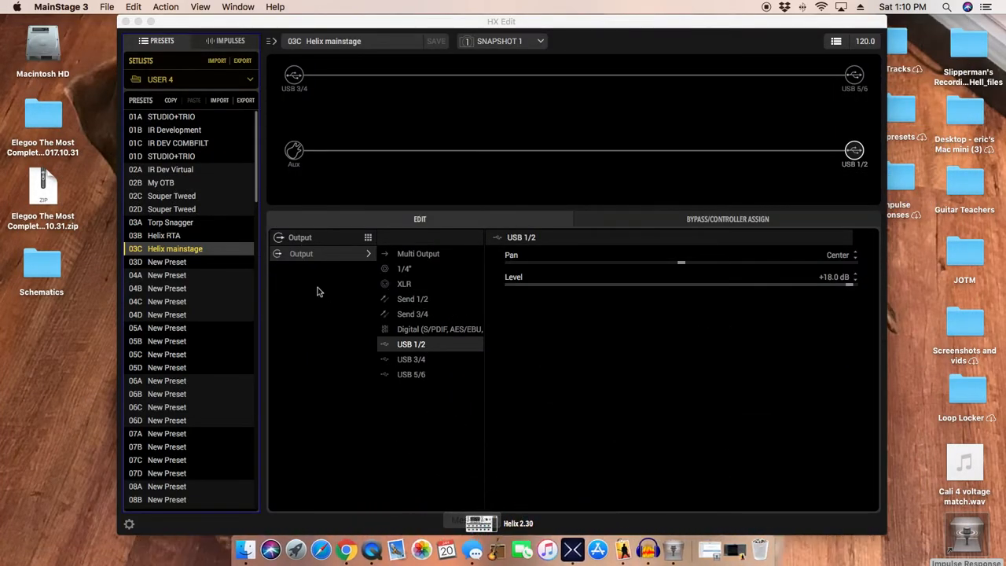
mouse_move(686, 519)
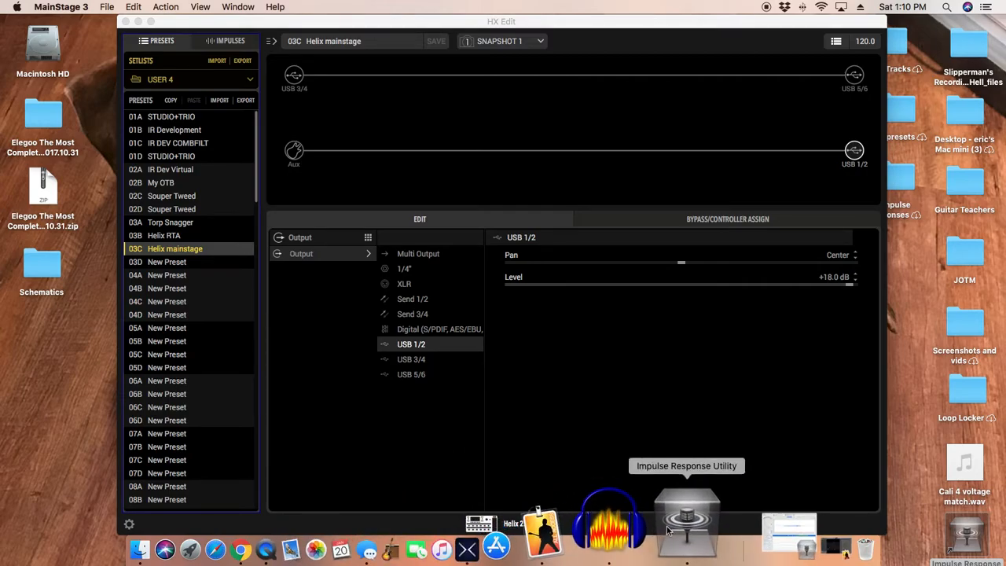
- Bring Impulse Response Utility forward again while HX Edit's preset keeps USB 1/2 at +18.0 dB
left_click(685, 526)
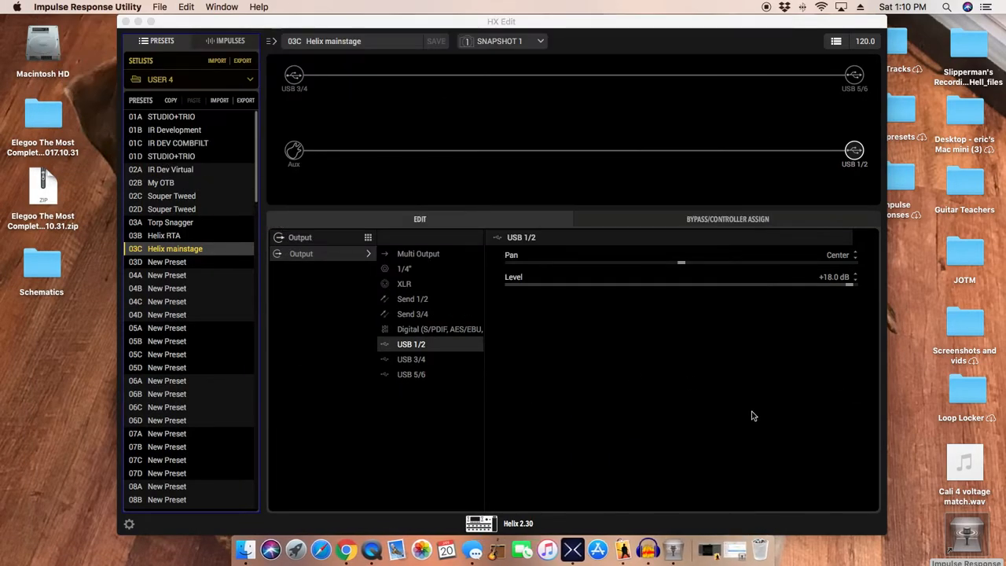
mouse_move(738, 424)
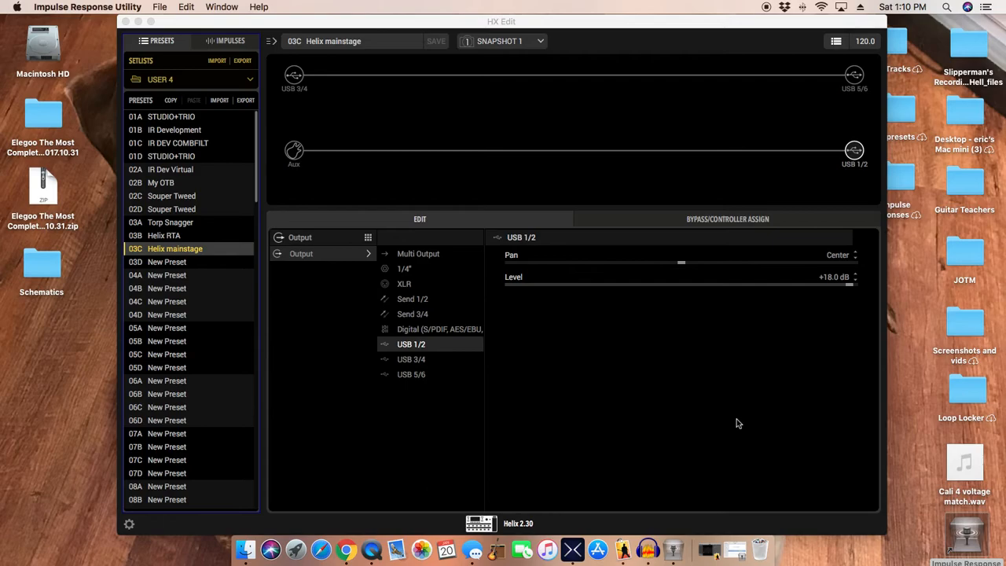
mouse_move(400, 352)
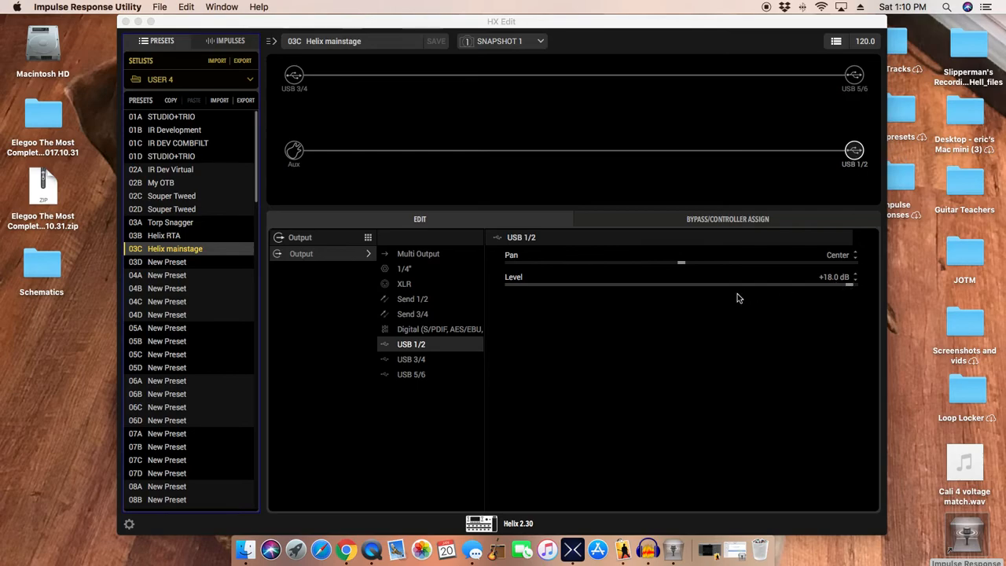
mouse_move(839, 283)
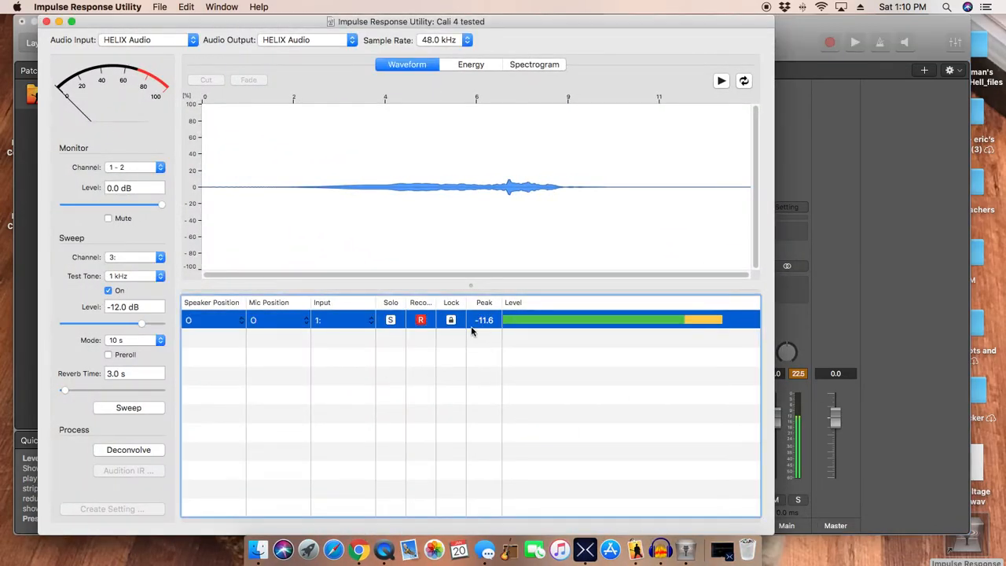
mouse_move(526, 360)
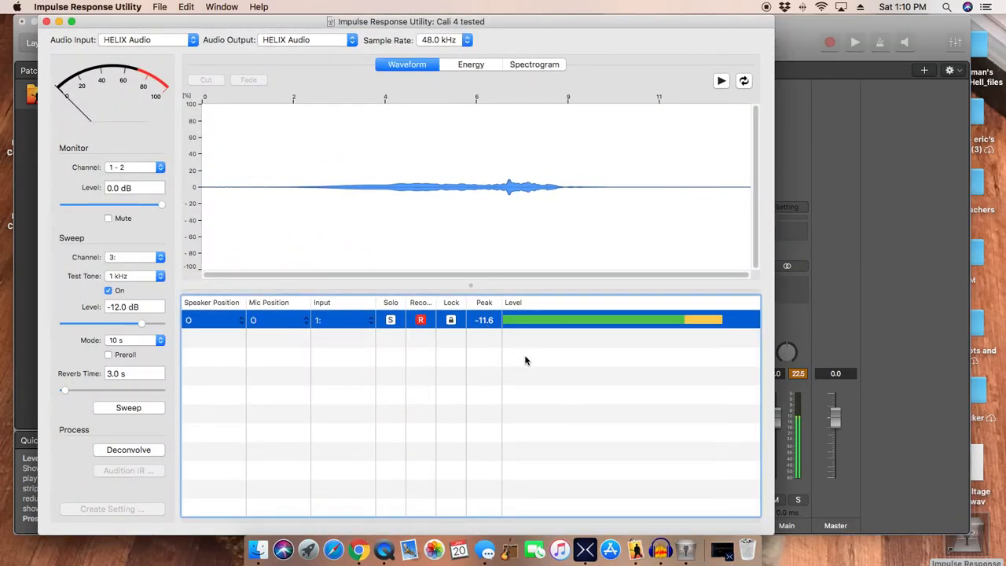
mouse_move(484, 401)
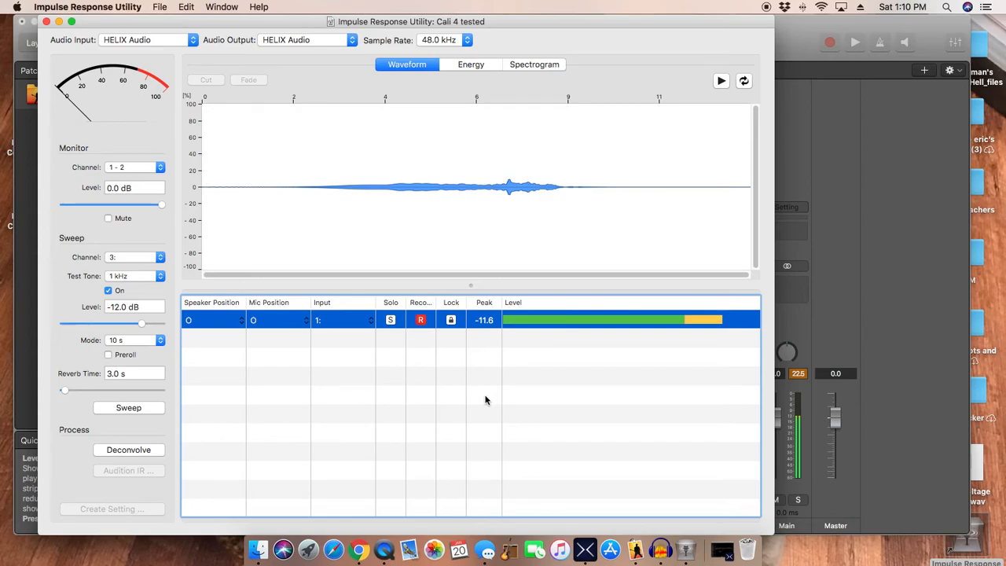